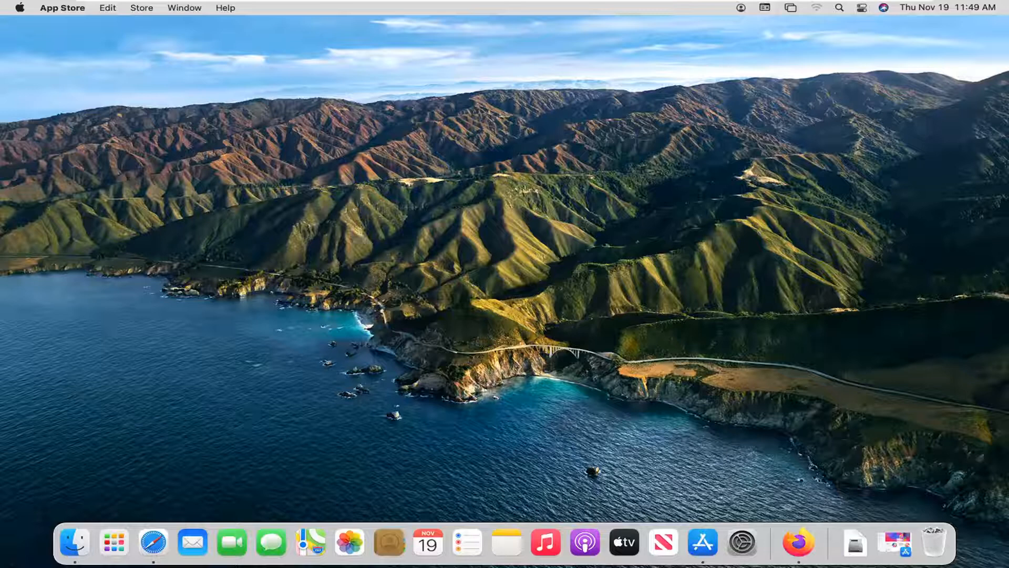
mouse_move(32, 113)
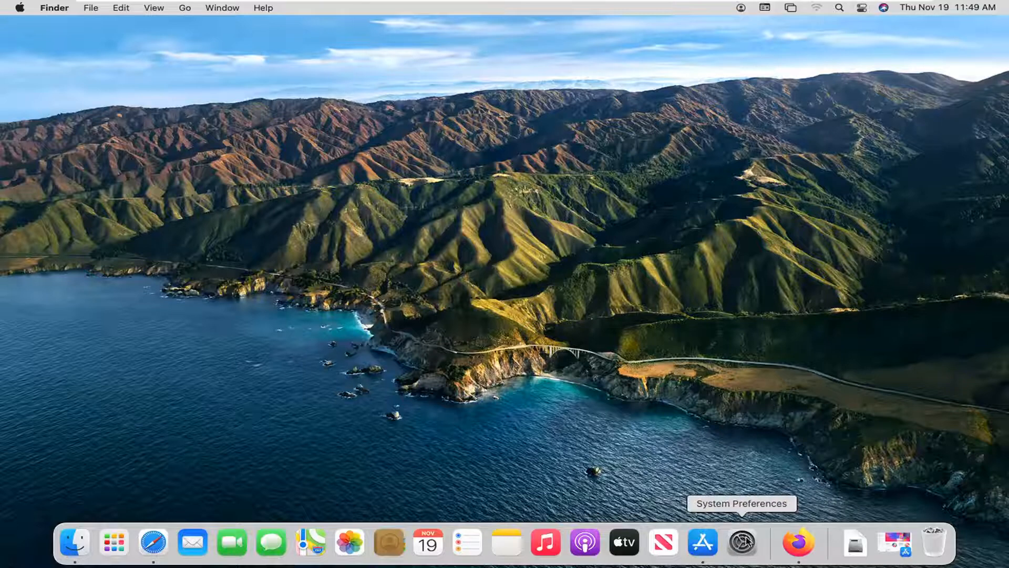
Step: Launch System Preferences from the Dock to show the main preferences grid
click(746, 542)
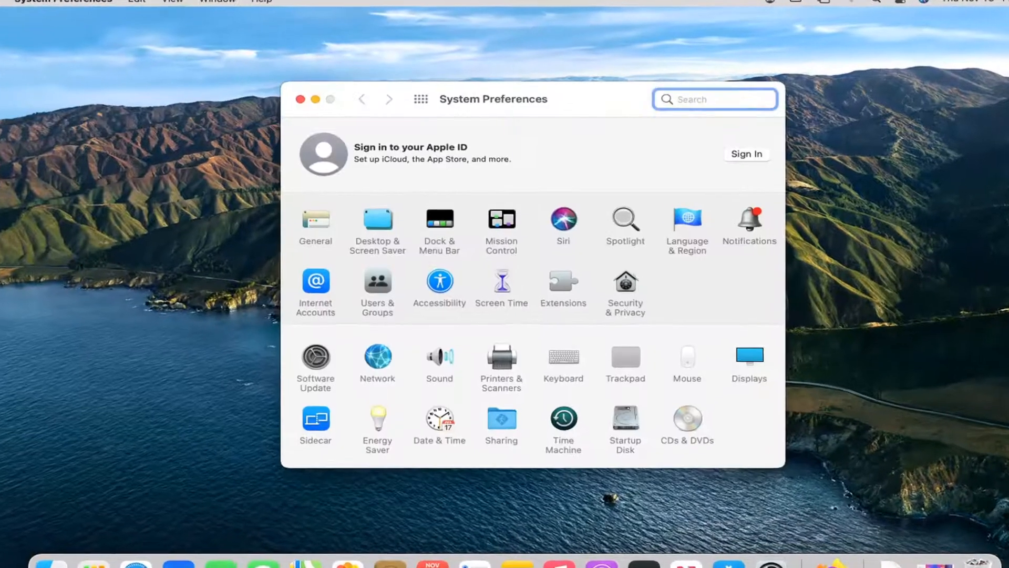
click(715, 99)
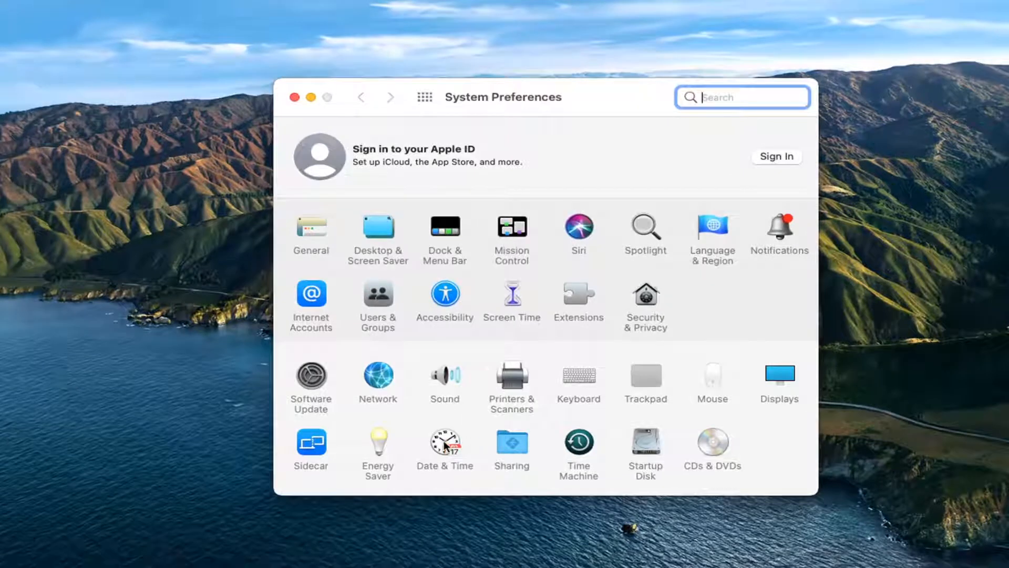
Step: Unlock Date & Time with the admin password, keeping 'Set date and time automatically' checked
click(445, 440)
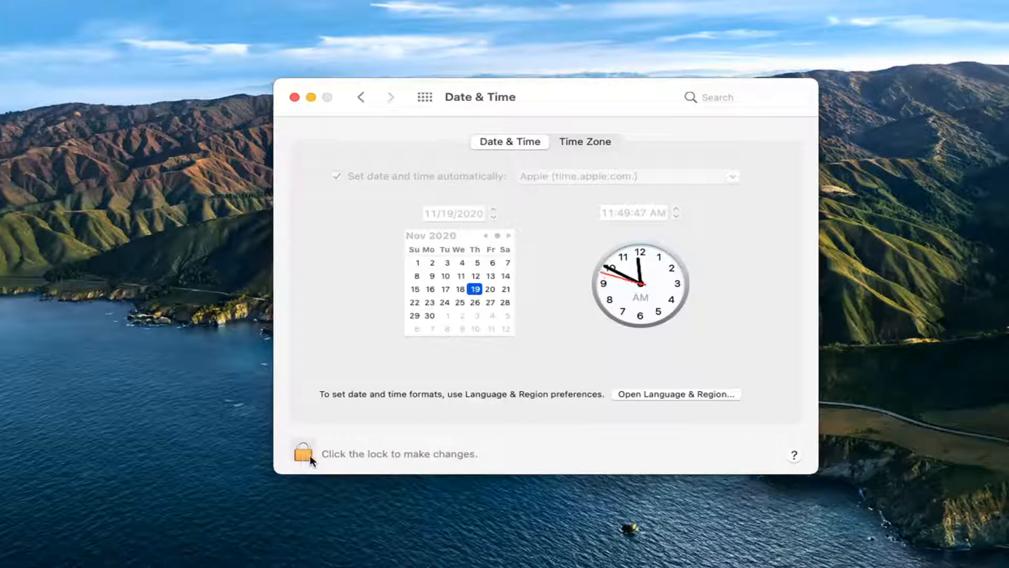
click(301, 454)
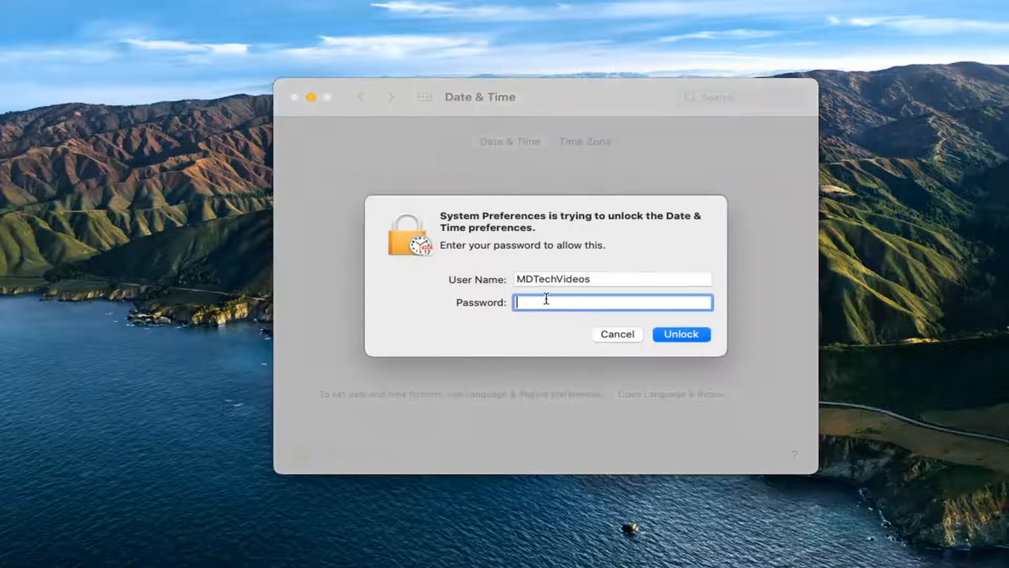
text(password)
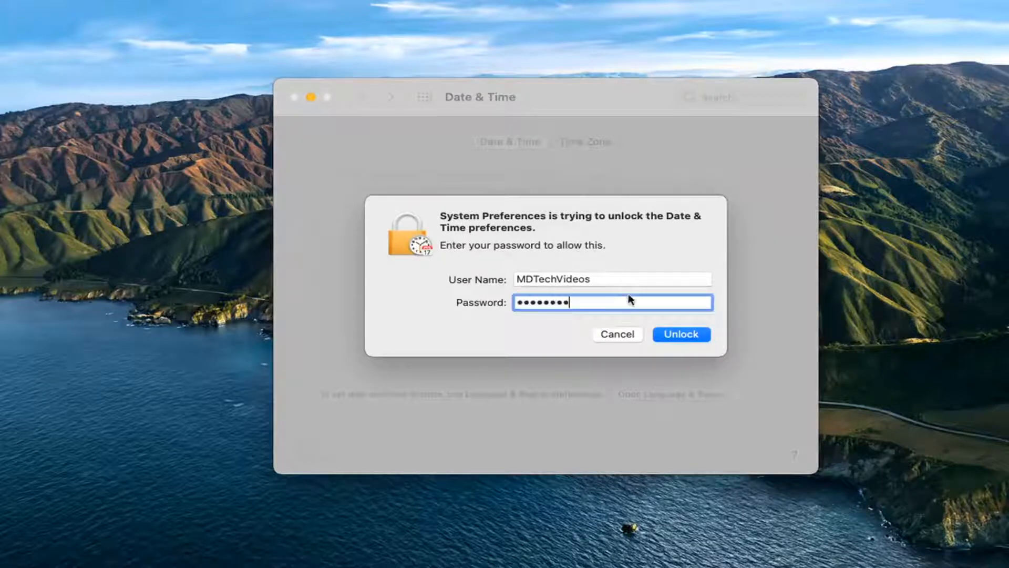
click(681, 334)
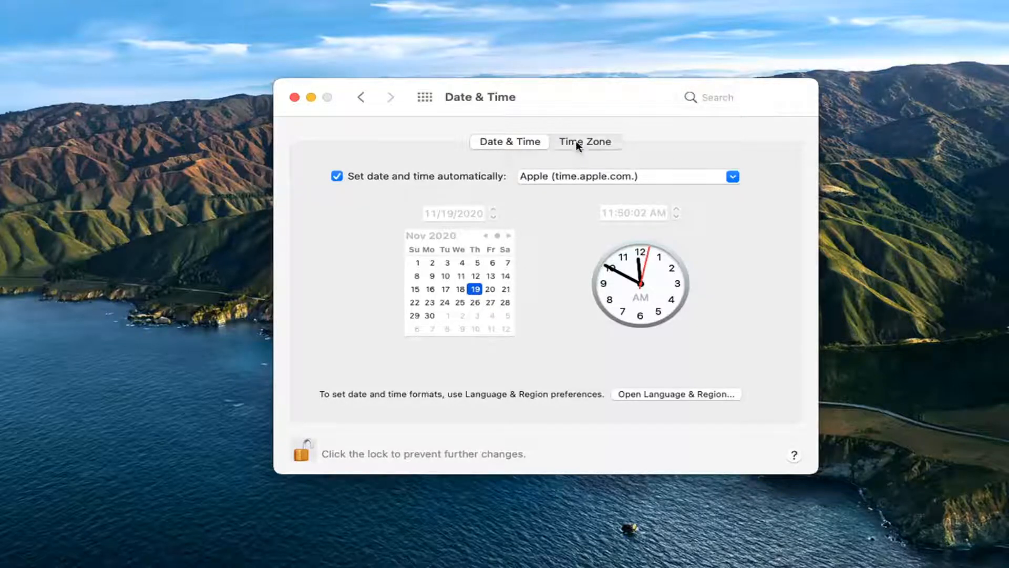
Step: Confirm the Time Zone is Eastern Standard Time with Miami, FL as closest city
click(586, 141)
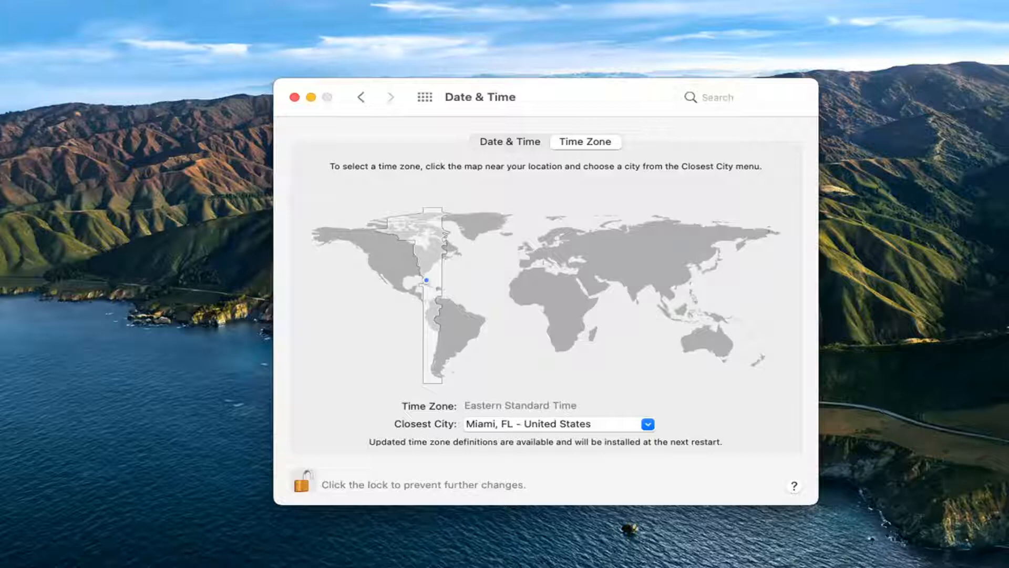
mouse_move(804, 175)
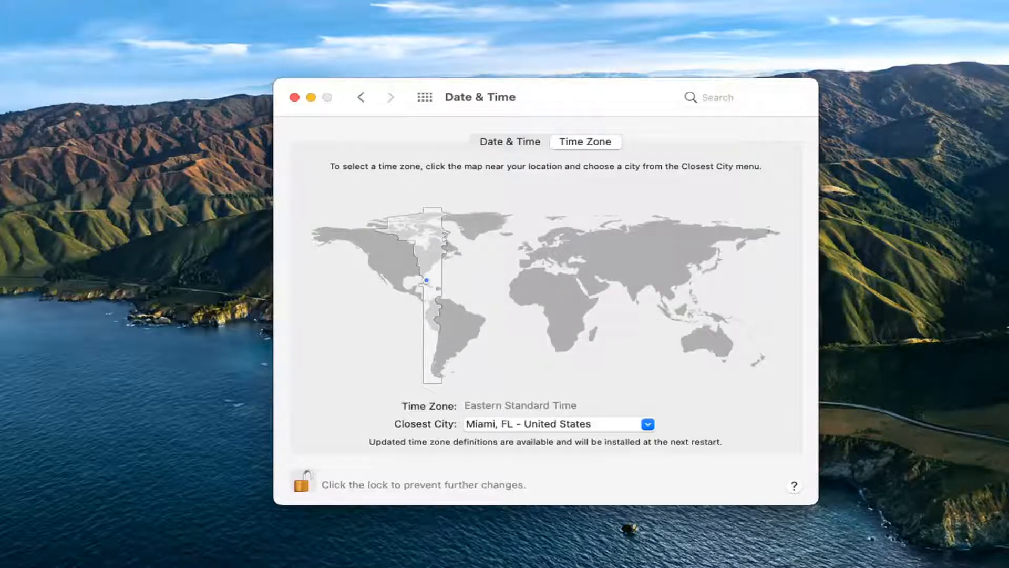
mouse_move(452, 118)
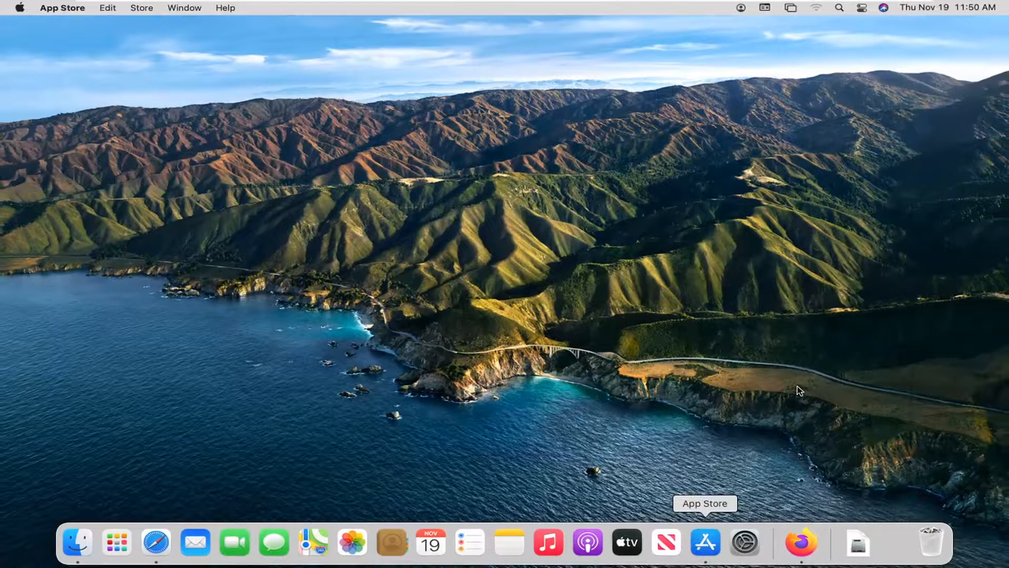
click(704, 542)
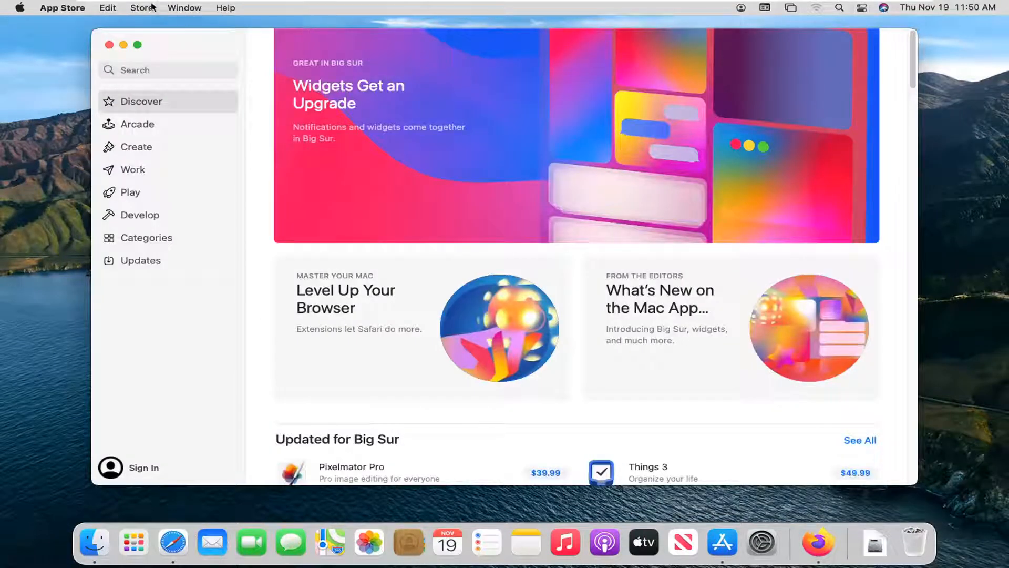
click(142, 8)
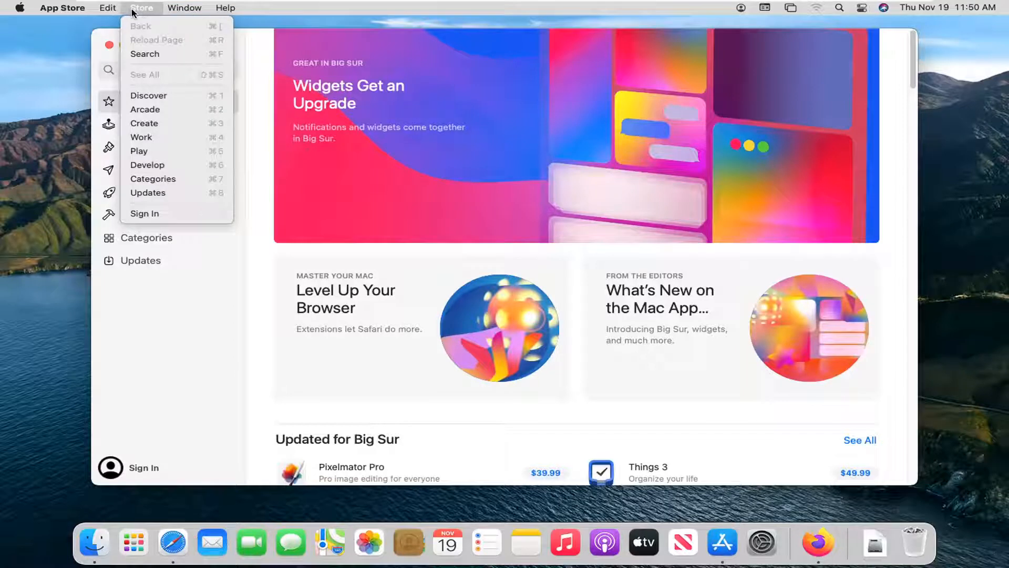
mouse_move(164, 210)
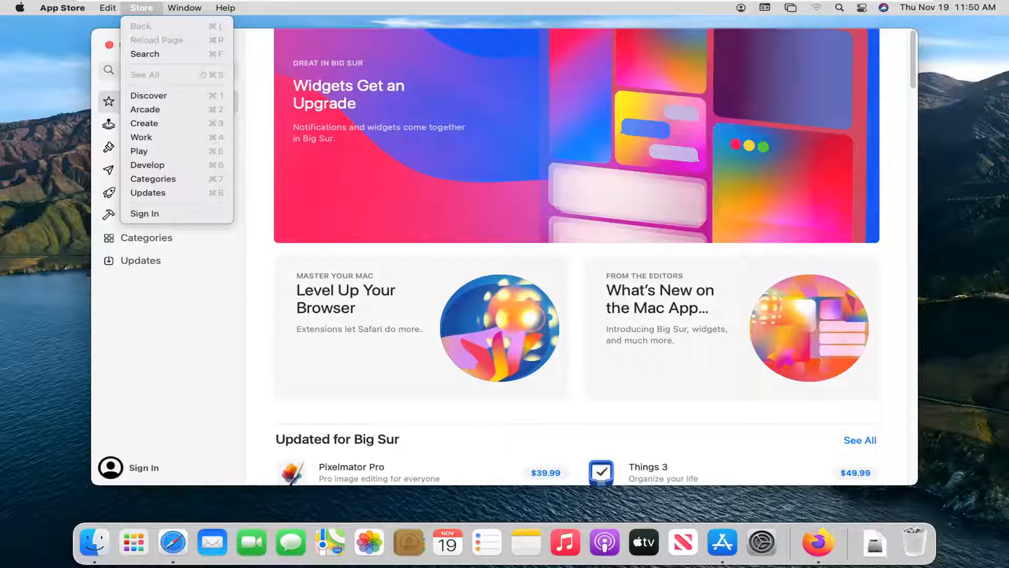
mouse_move(67, 305)
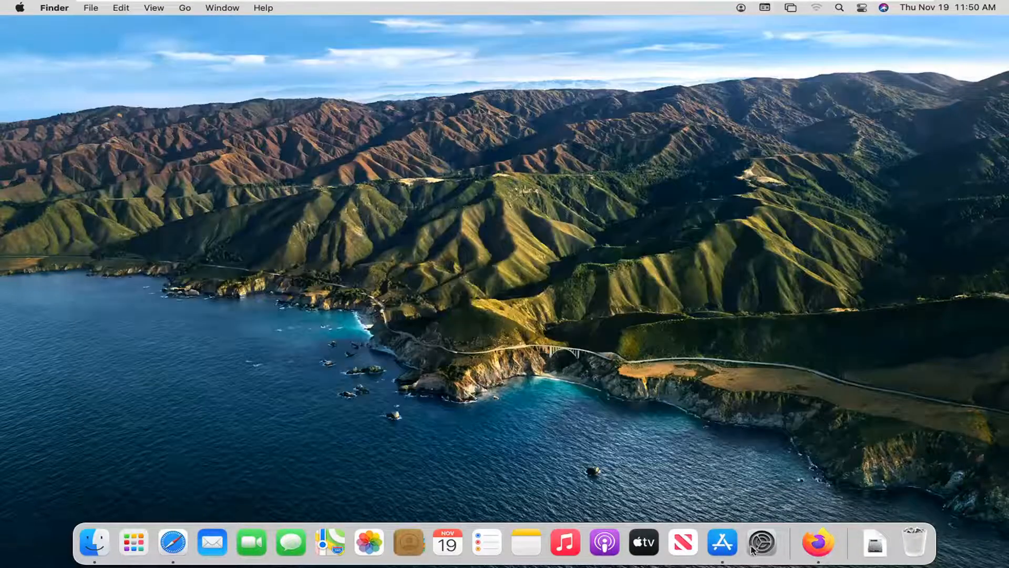
Step: Delete both trashed folders immediately, confirm the deletion, and close the Trash window
click(914, 544)
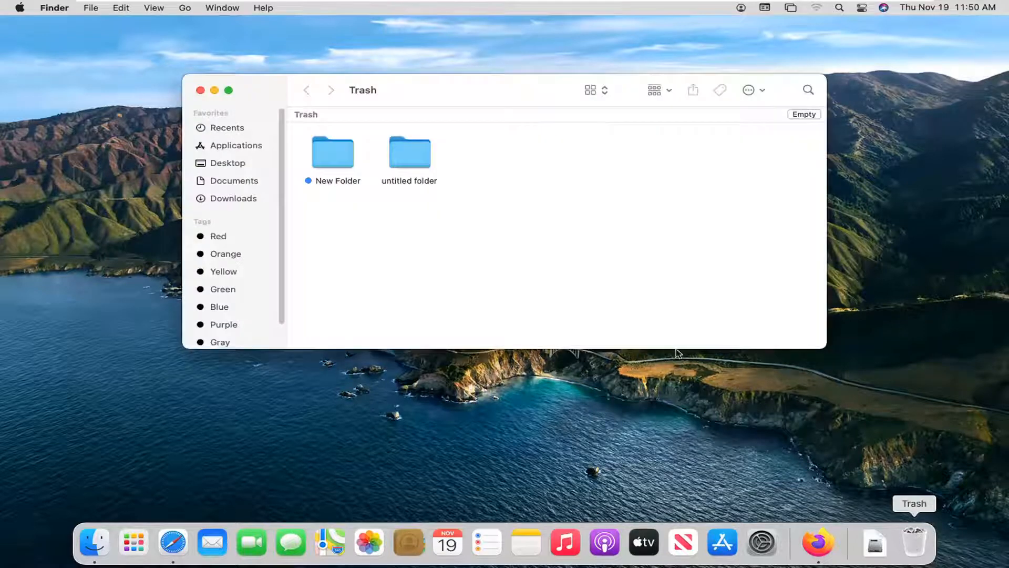
right_click(409, 152)
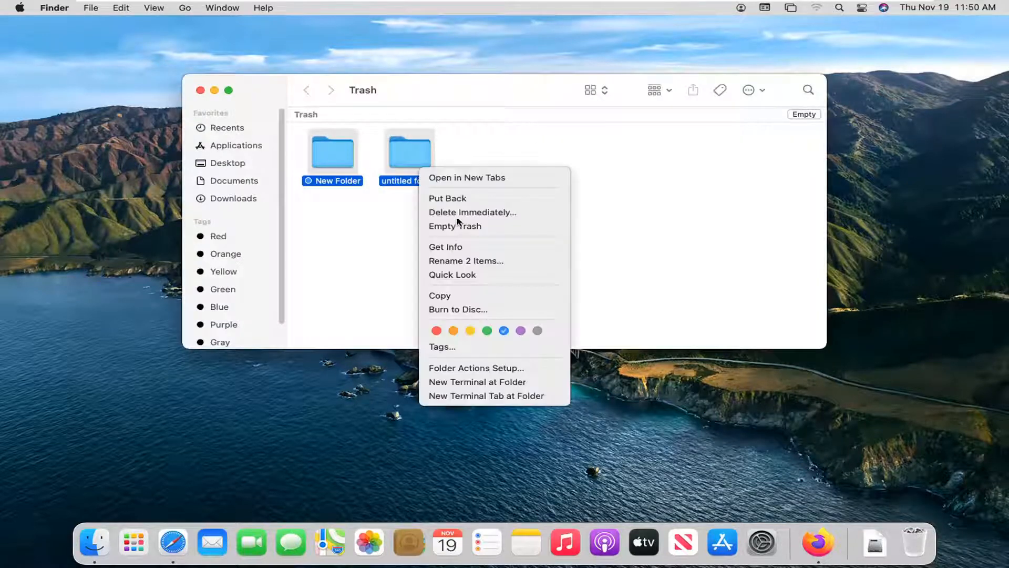
click(473, 213)
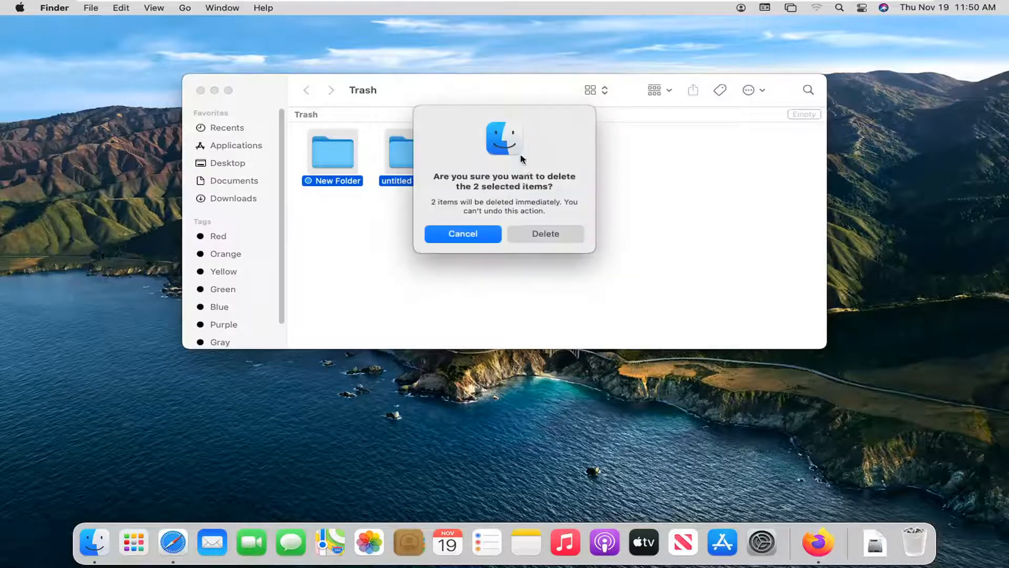
click(545, 234)
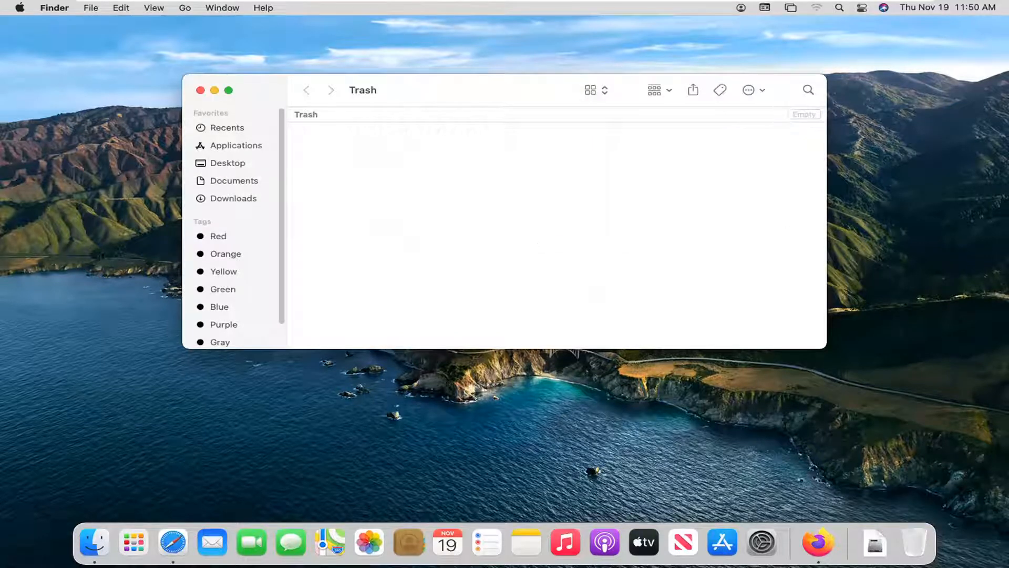
click(201, 90)
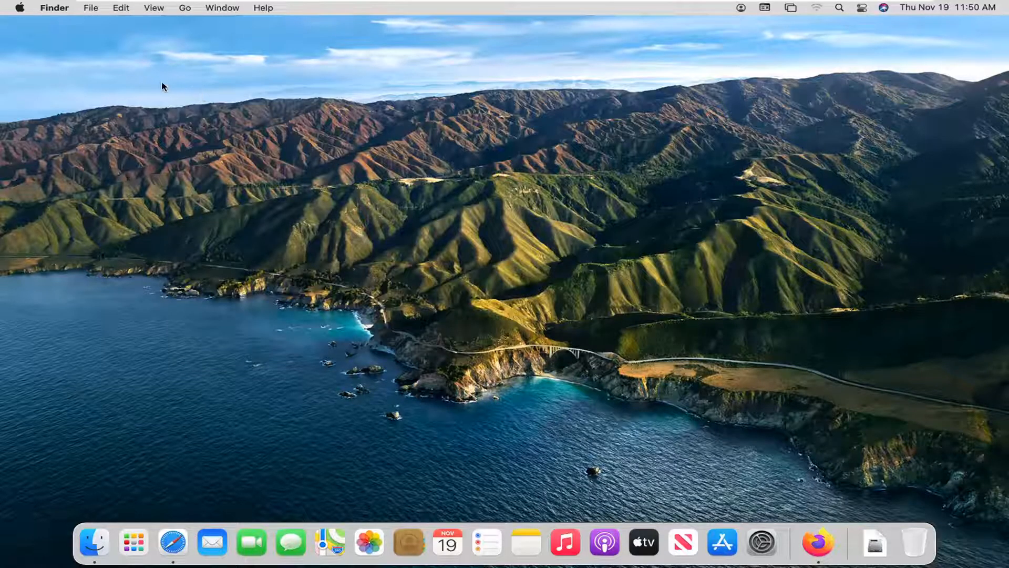
click(20, 6)
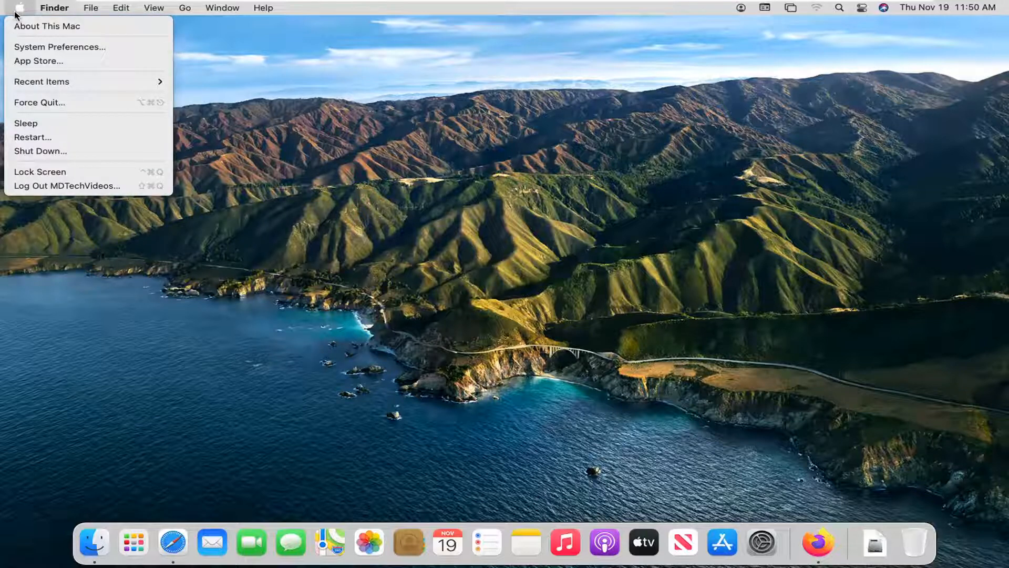
mouse_move(47, 31)
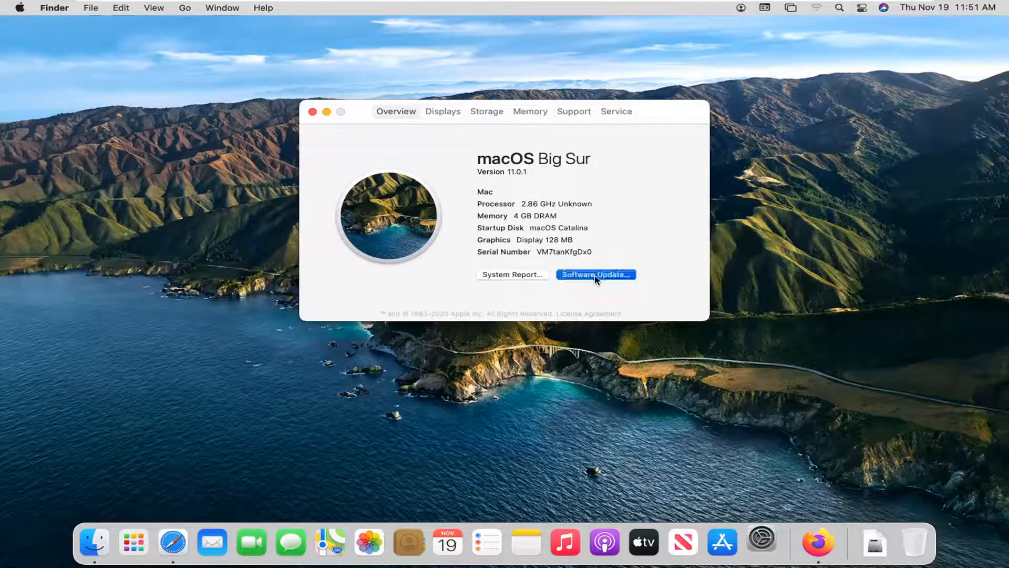
click(596, 274)
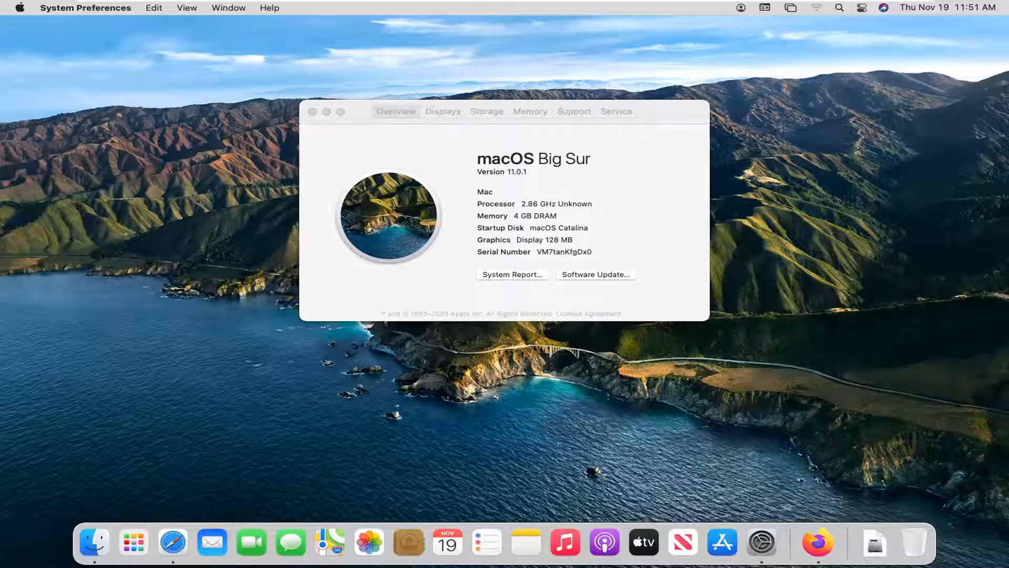
click(596, 274)
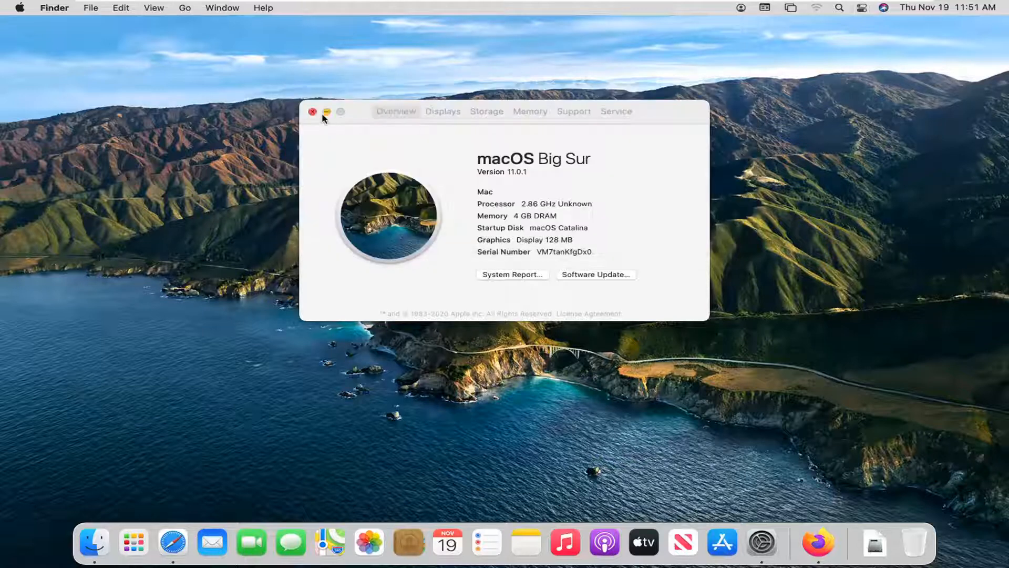
click(312, 111)
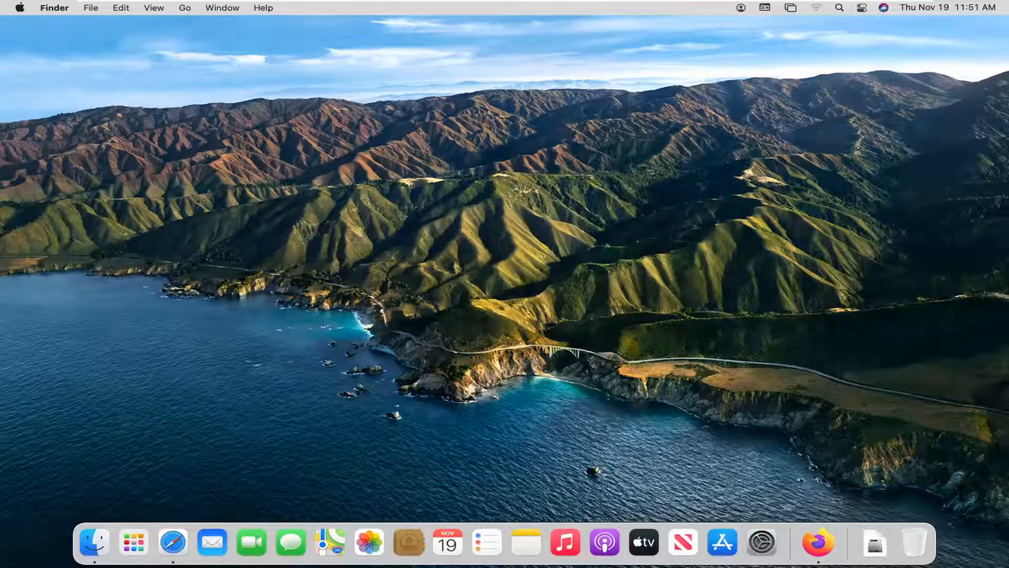